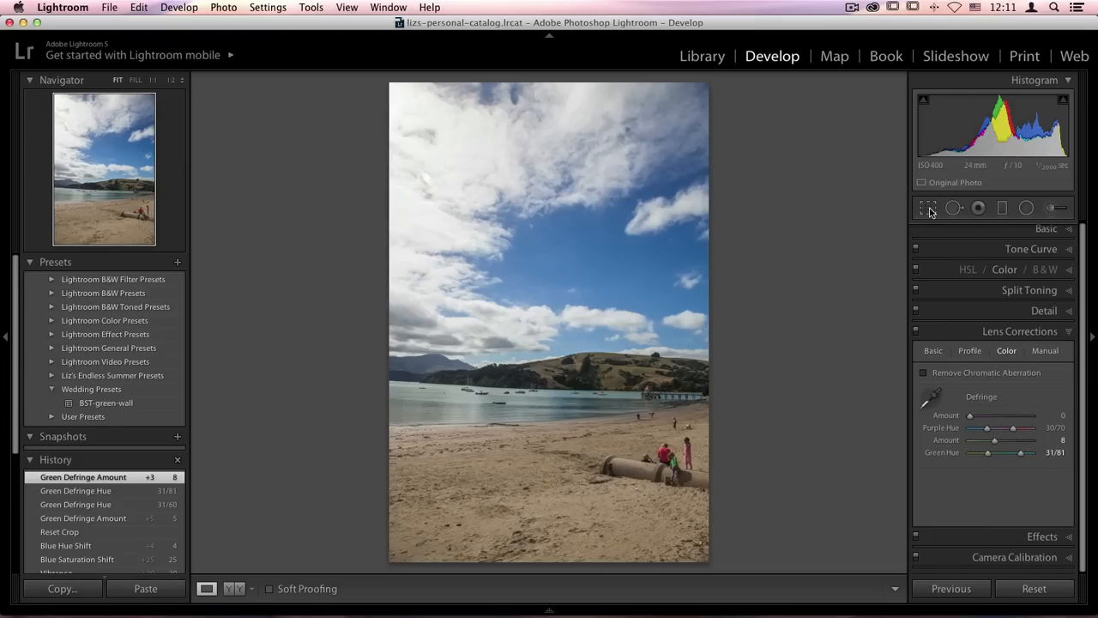
Step: Rotate the beach photo about -1.95° to level the horizon and crop it 1x1 square
left_click(928, 207)
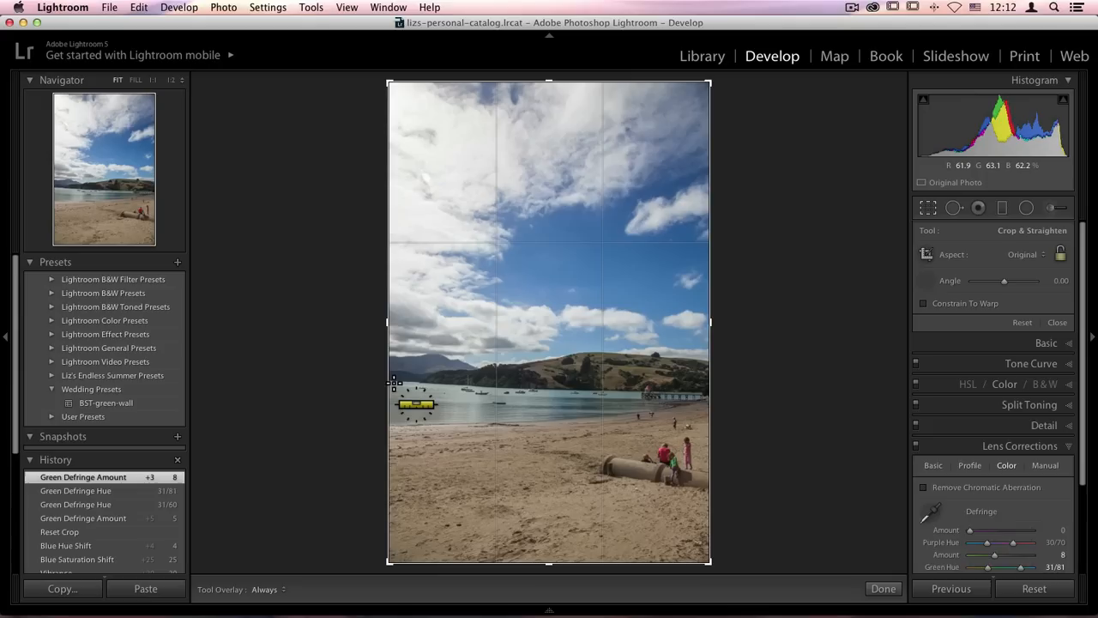
left_click_drag(392, 384, 724, 390)
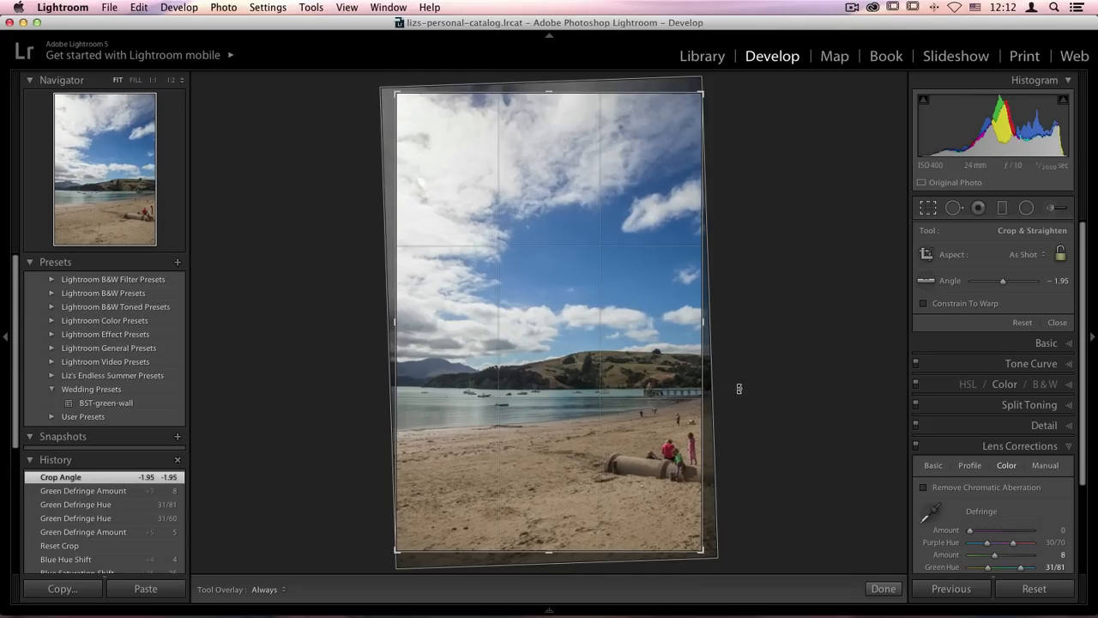
mouse_move(683, 130)
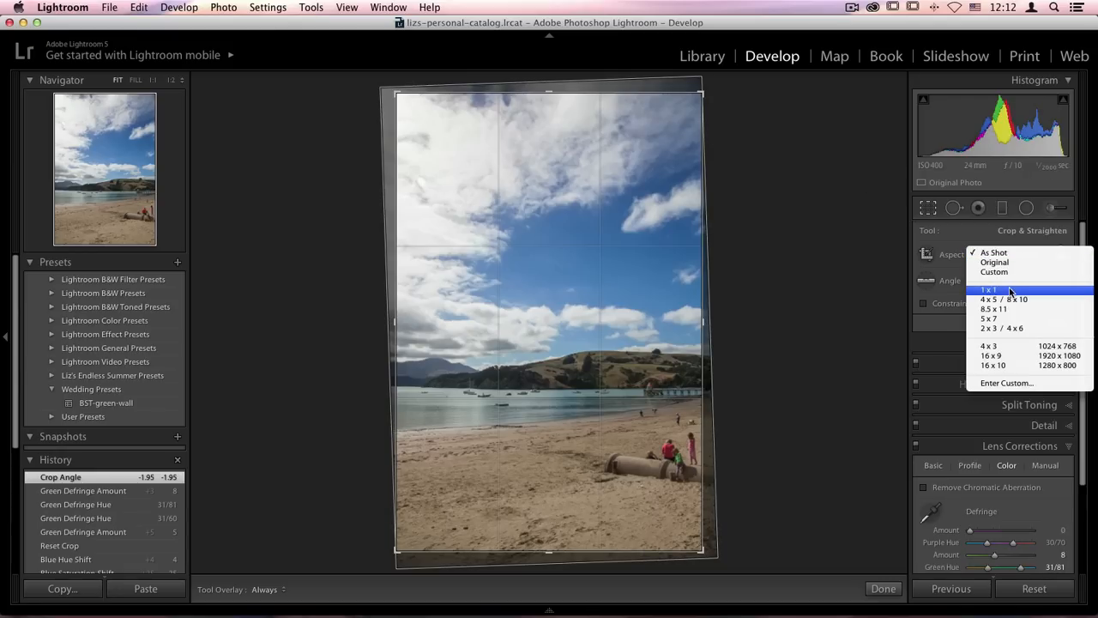
left_click(988, 288)
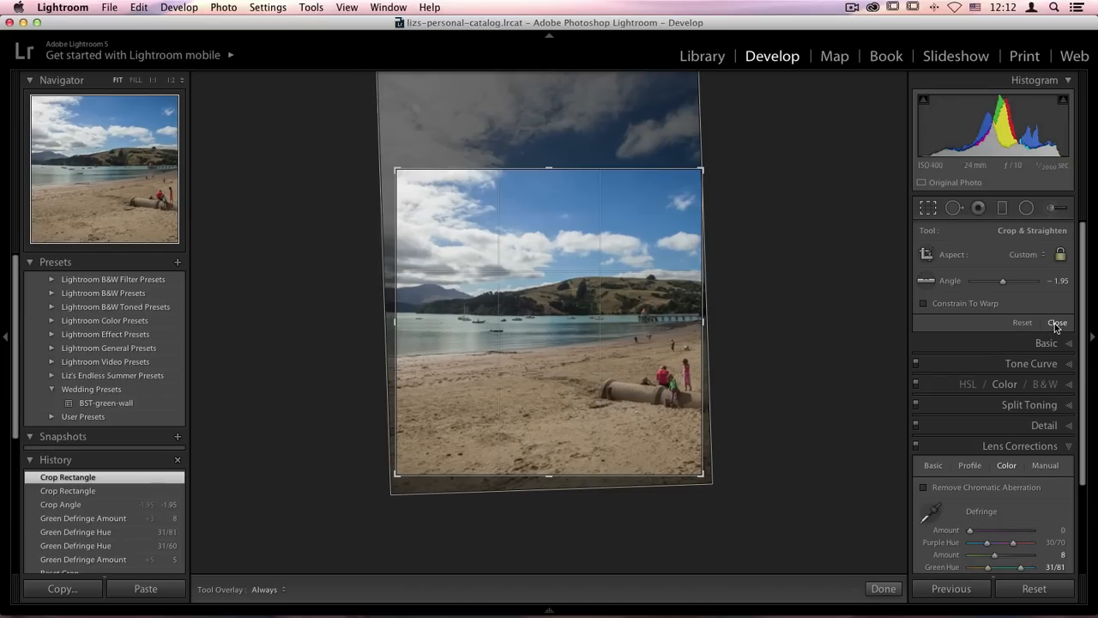
left_click(1057, 322)
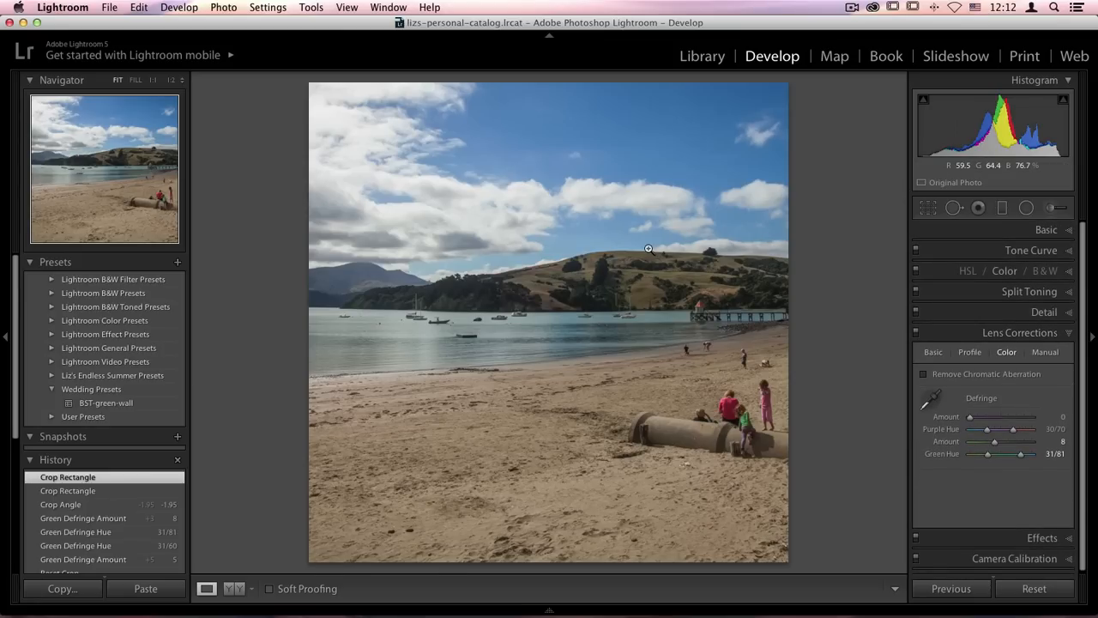
Step: Send the cropped photo to Perfect Photo Suite 9 via File > Plug-in Extras
left_click(110, 7)
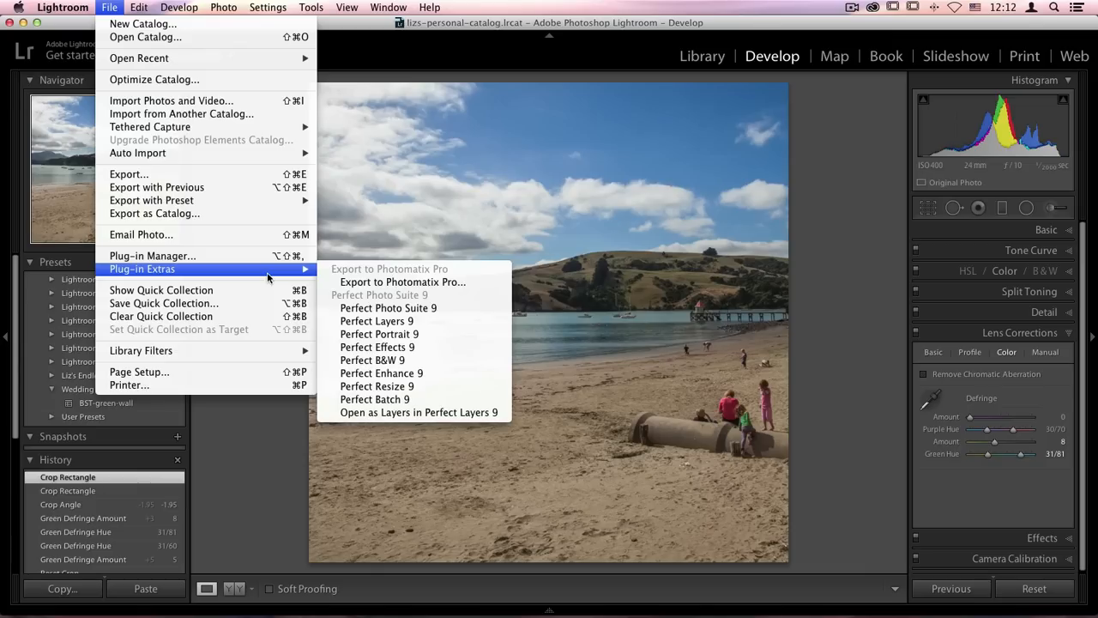
mouse_move(376, 321)
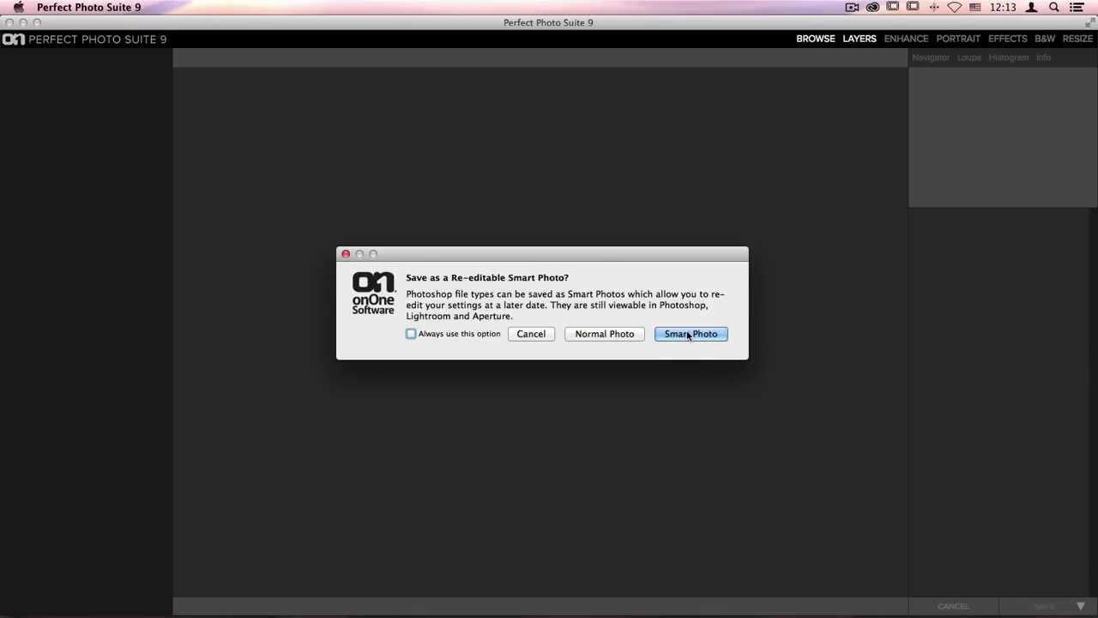
Step: Save the photo as a re-editable Smart Photo and enter the Layers module
left_click(689, 333)
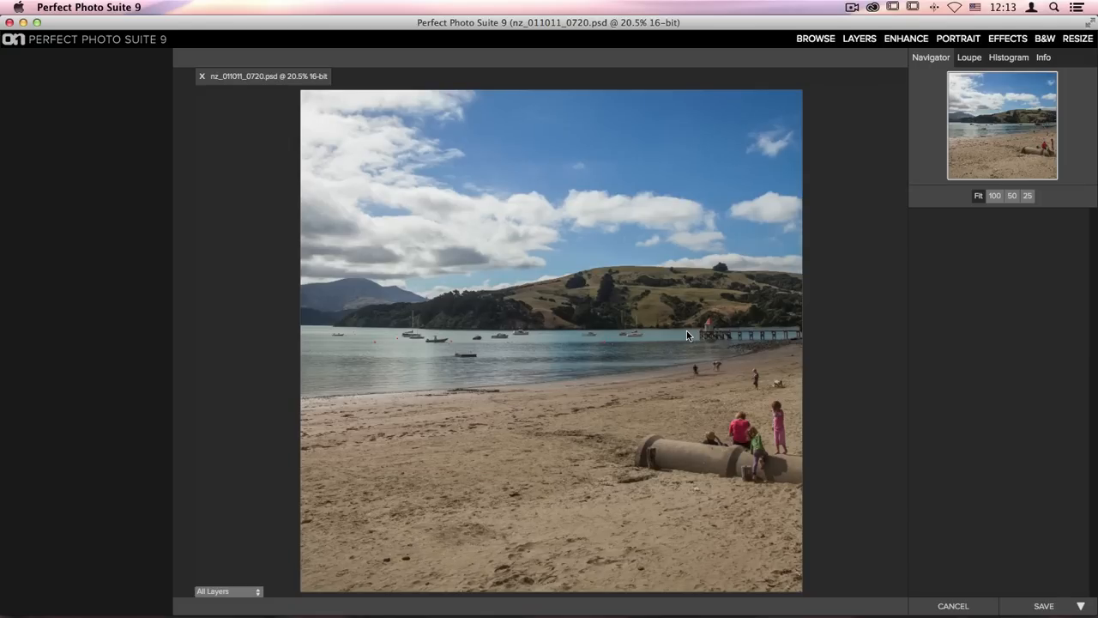
left_click(857, 38)
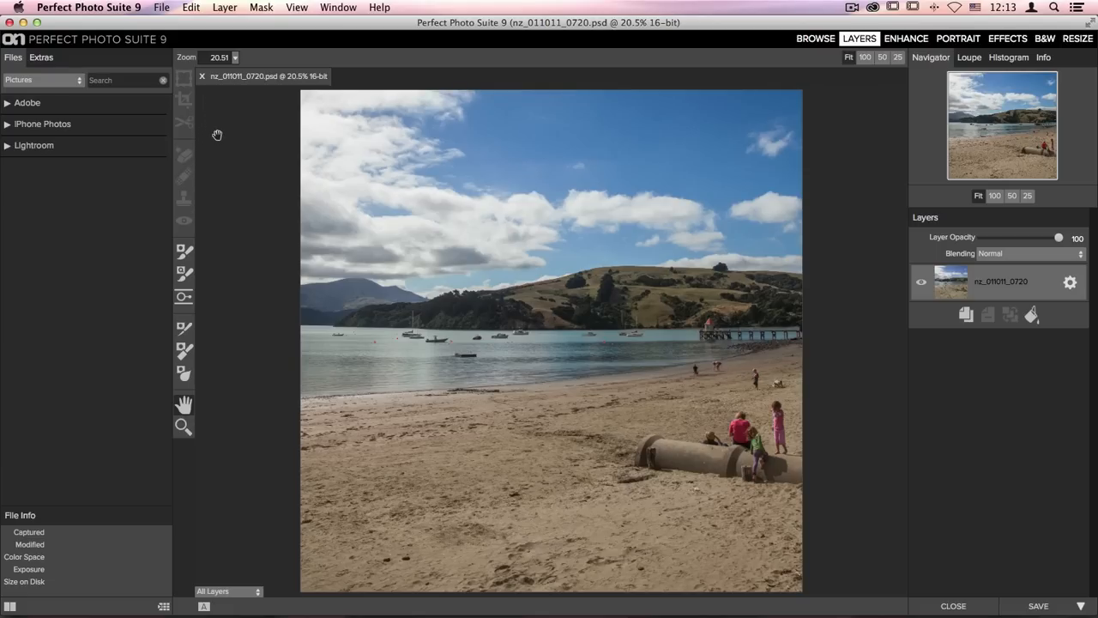
mouse_move(212, 238)
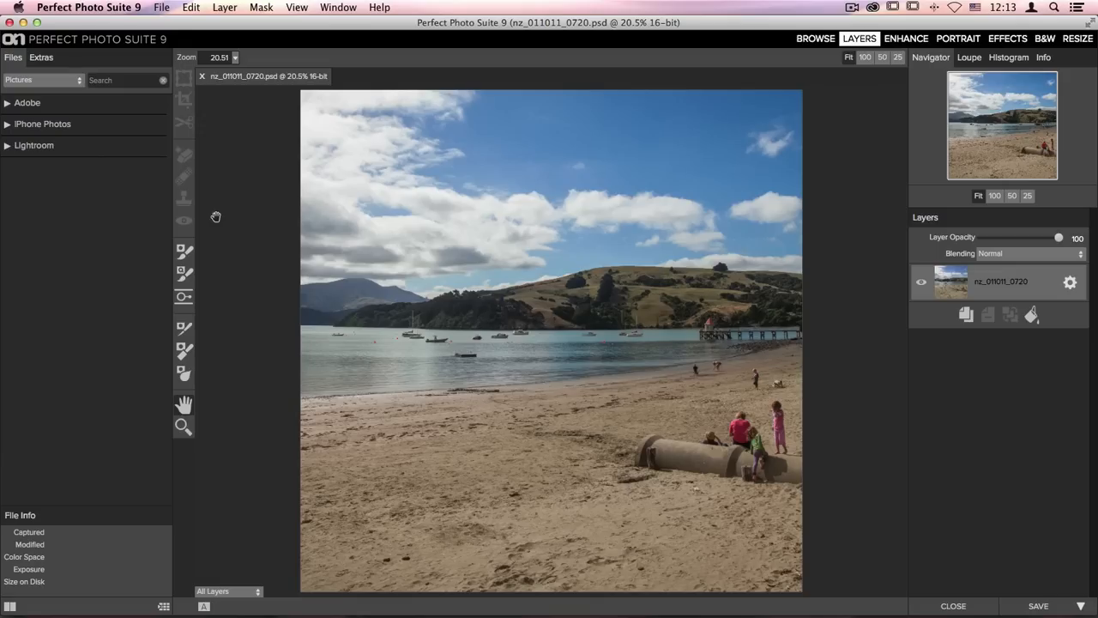
mouse_move(907, 82)
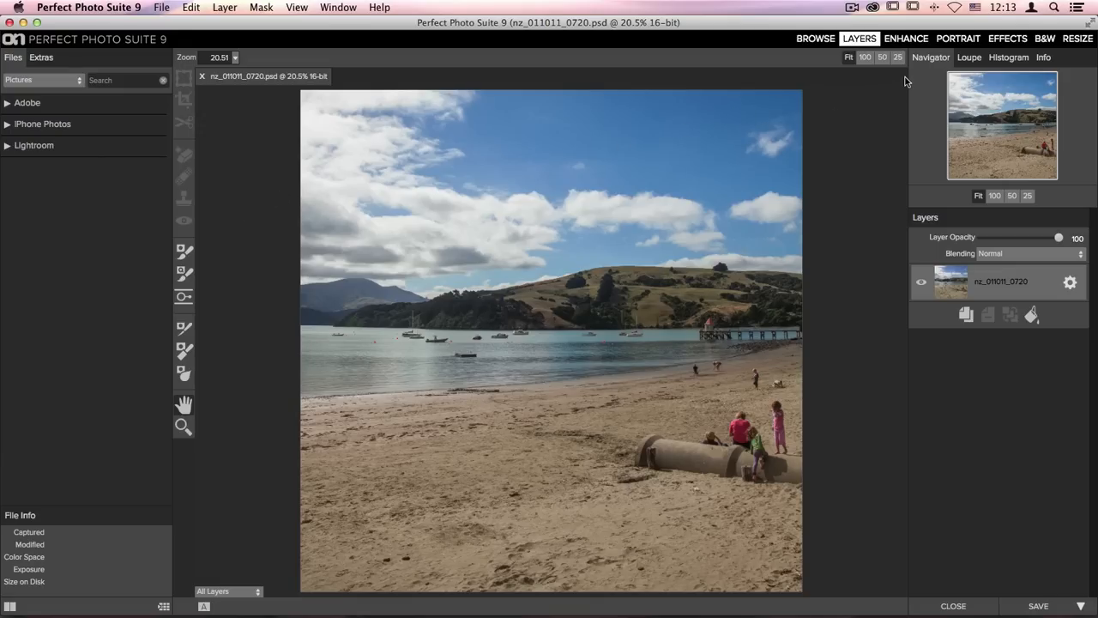
Step: Switch to the Enhance module and pick the retouch brush for the beach photo
left_click(906, 38)
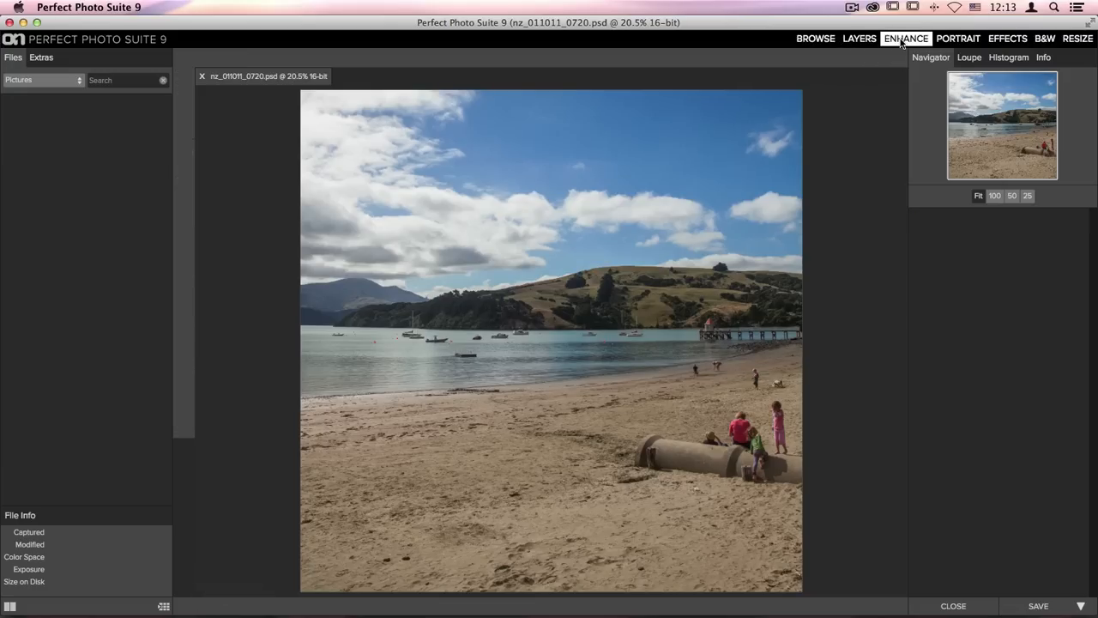
left_click(906, 38)
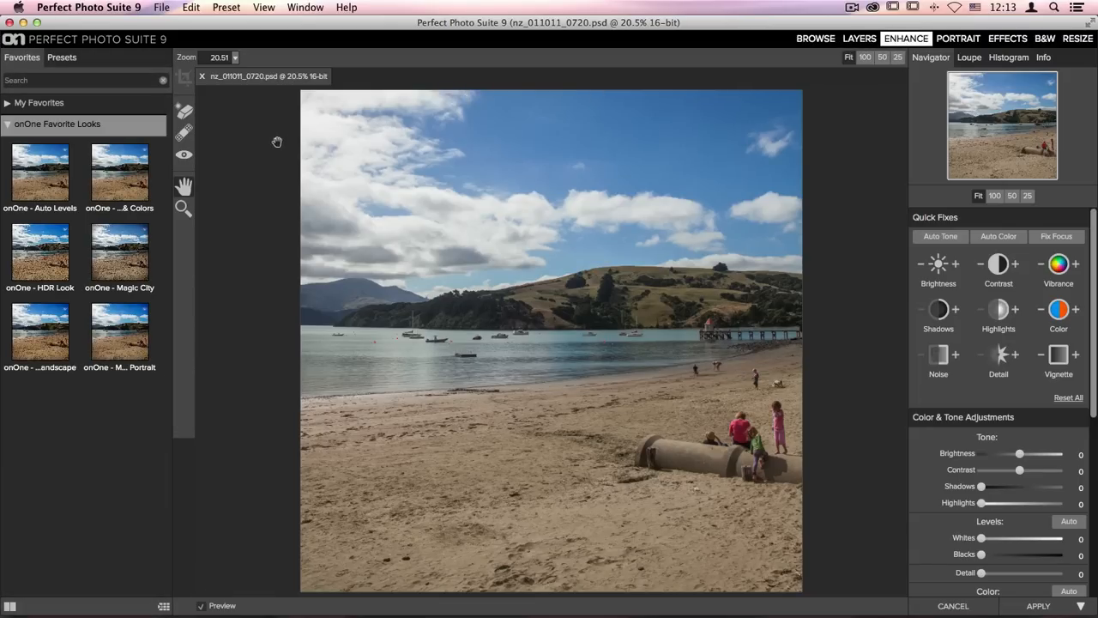
mouse_move(206, 97)
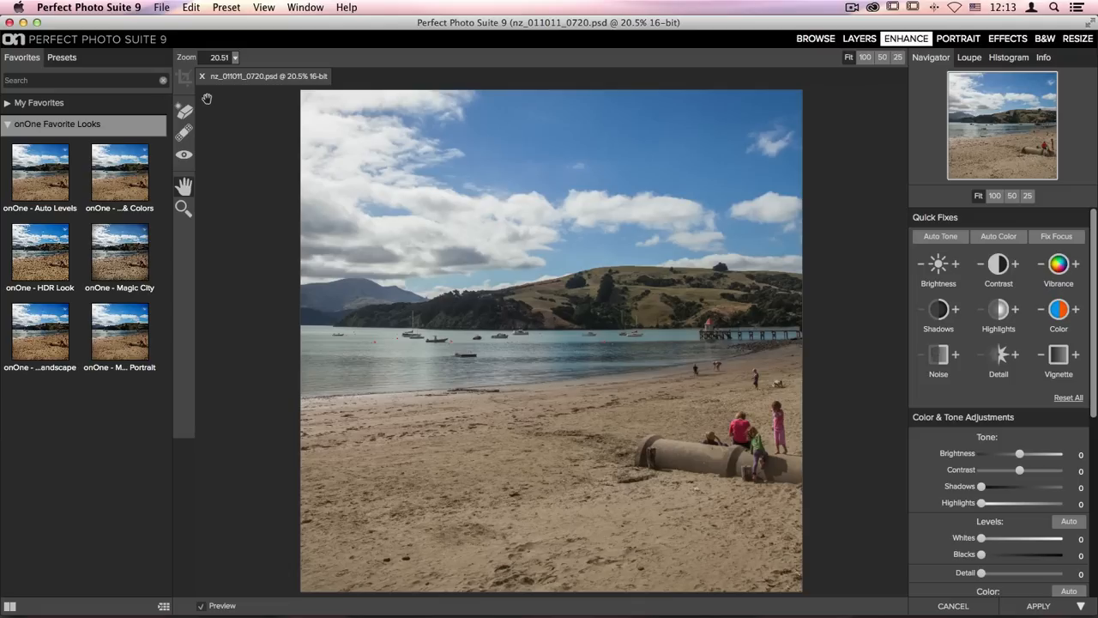
mouse_move(209, 117)
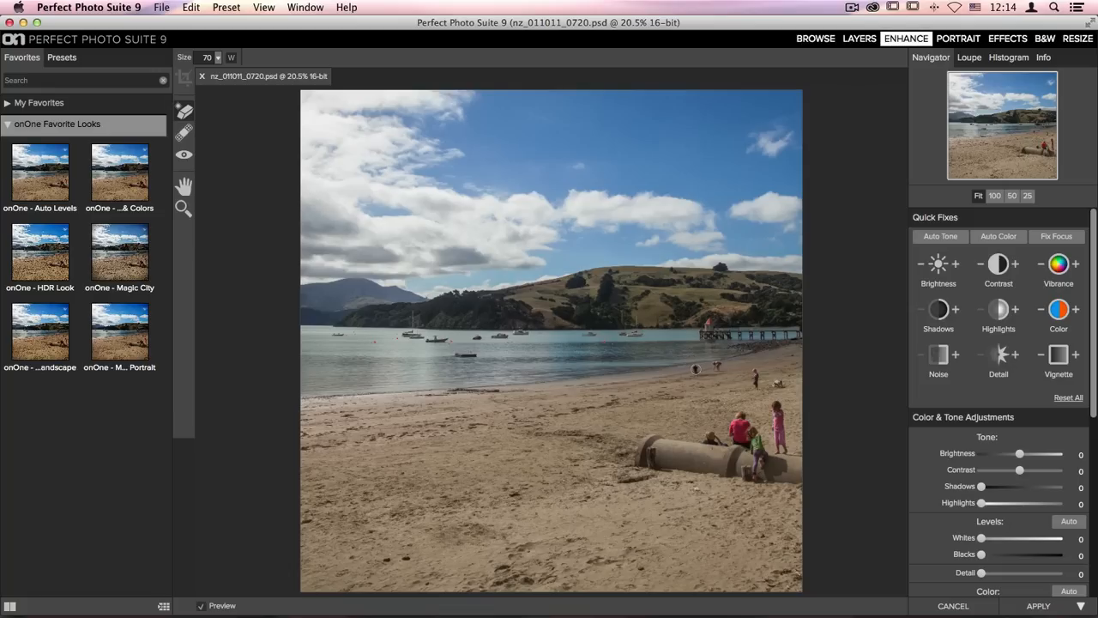
left_click(696, 371)
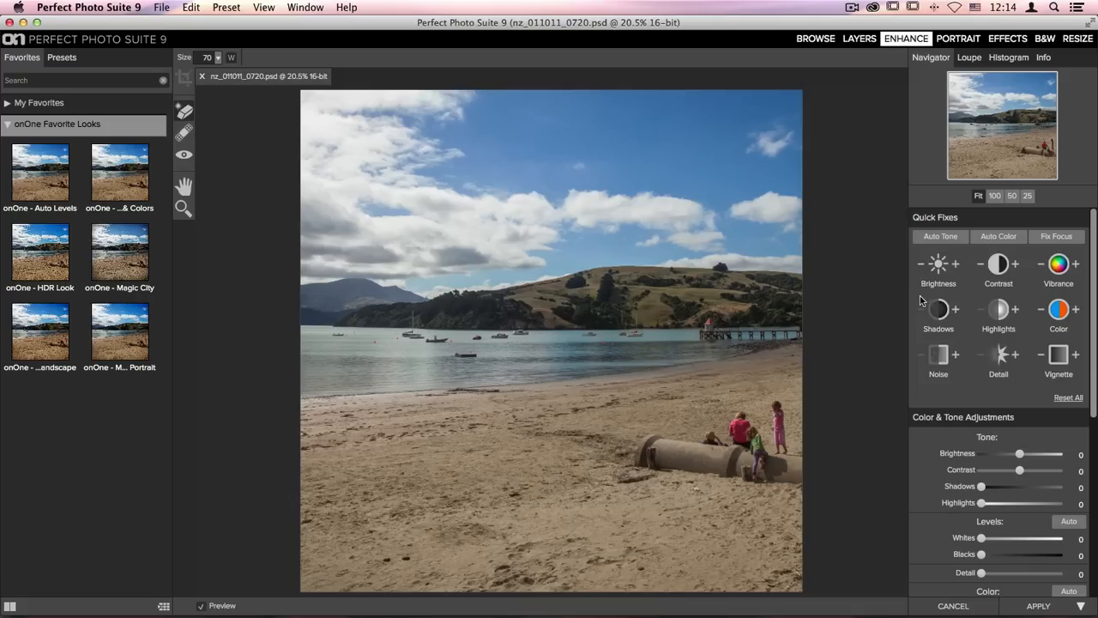
mouse_move(895, 304)
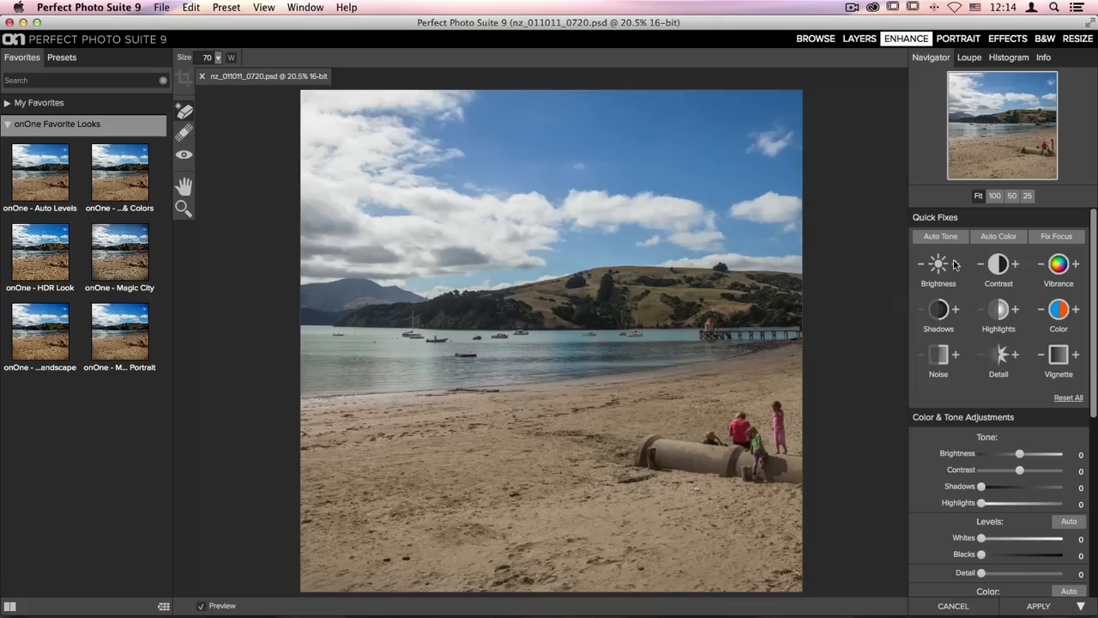
Step: Boost Brightness, Contrast and Vibrance/Color with the Quick Fixes + buttons, adding detail
left_click(953, 264)
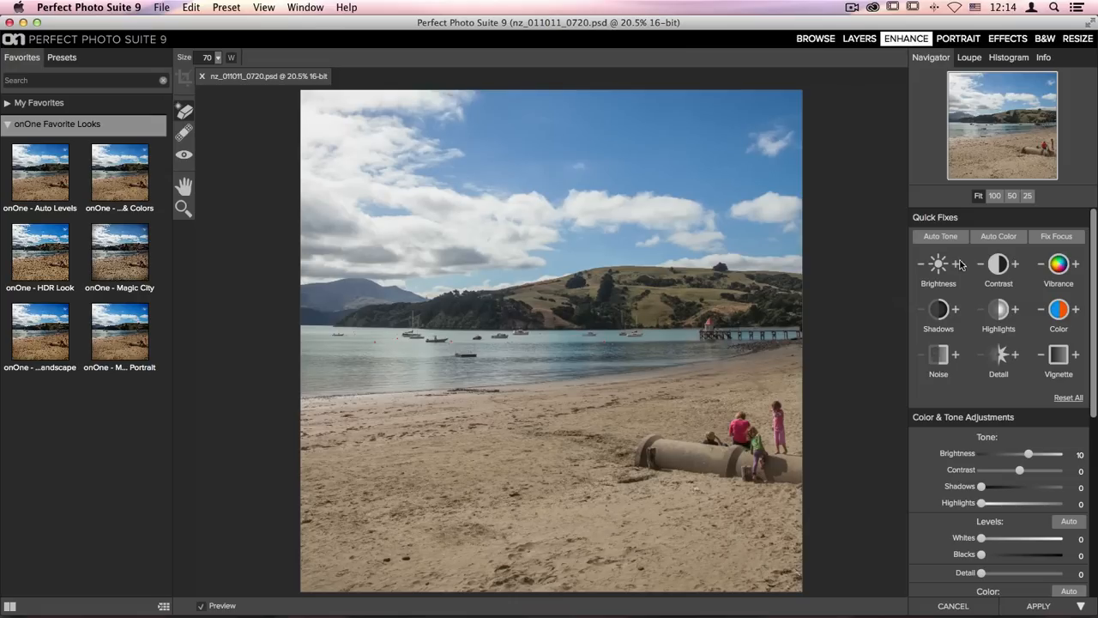
left_click(1016, 264)
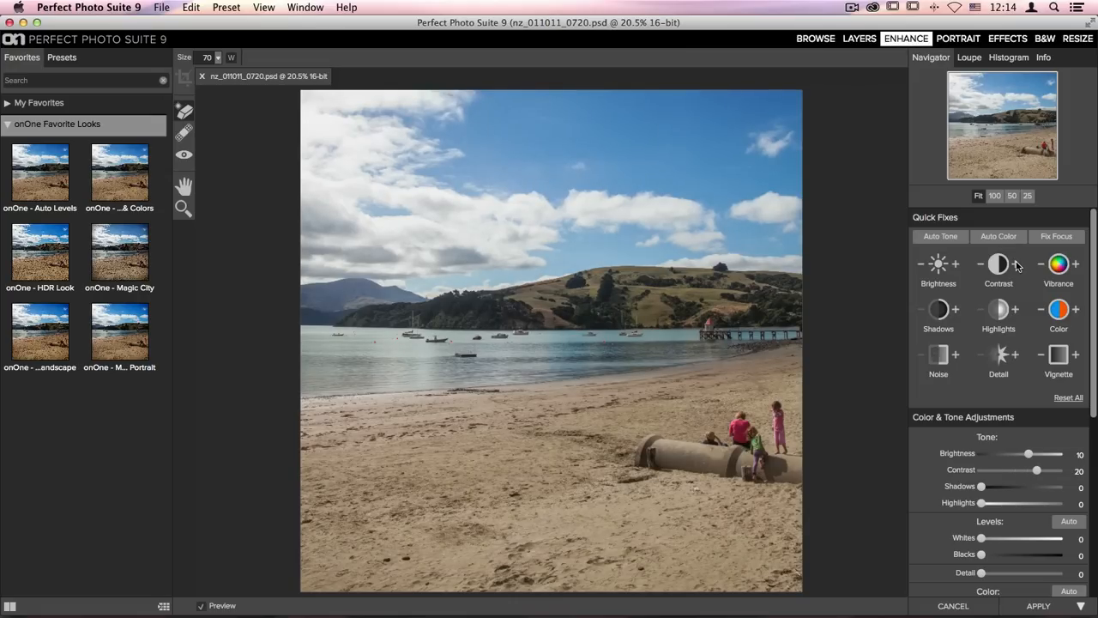
mouse_move(1078, 295)
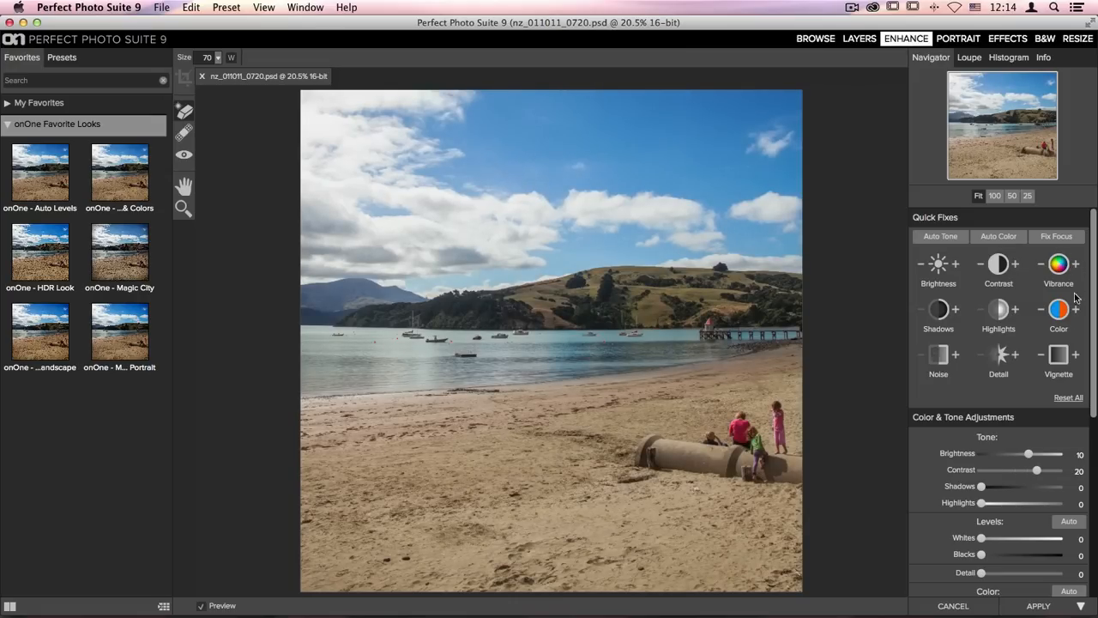
left_click(1075, 309)
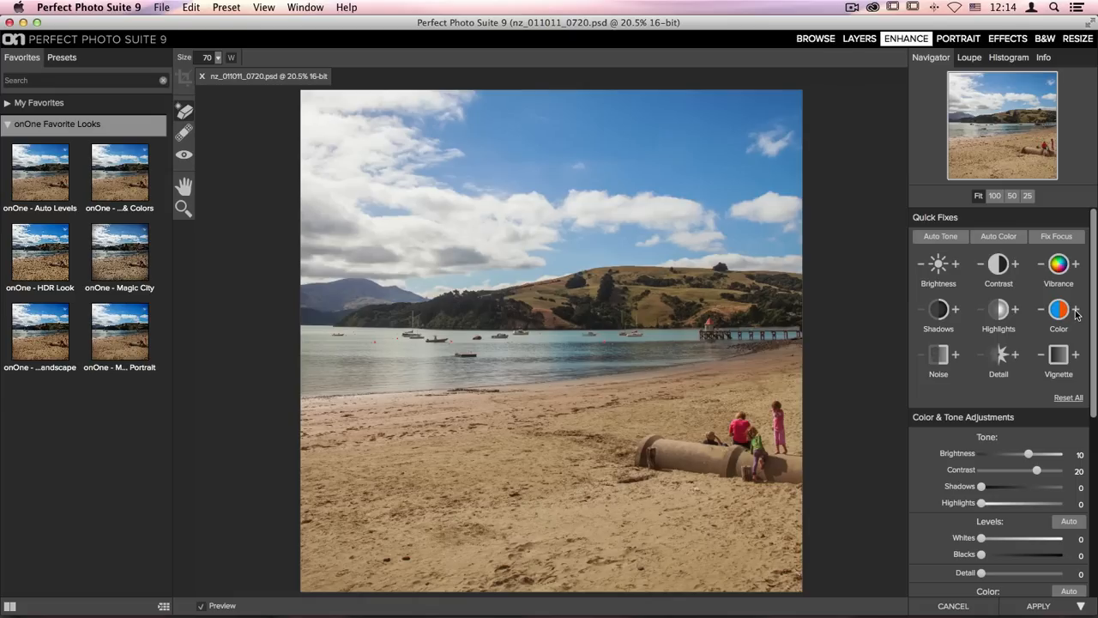
left_click(1016, 354)
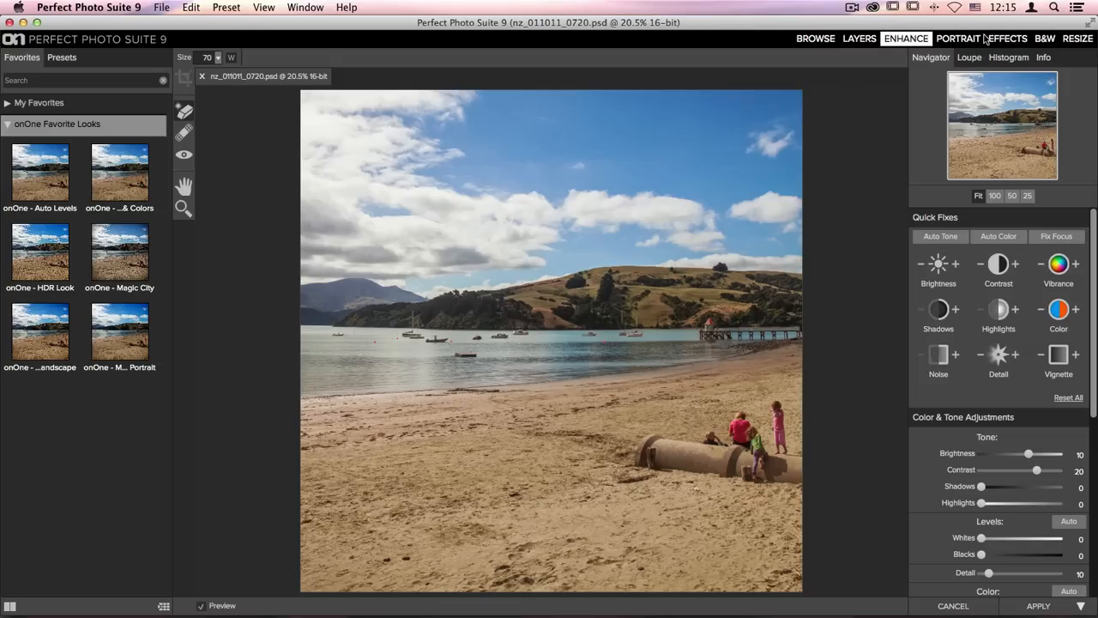
mouse_move(1007, 37)
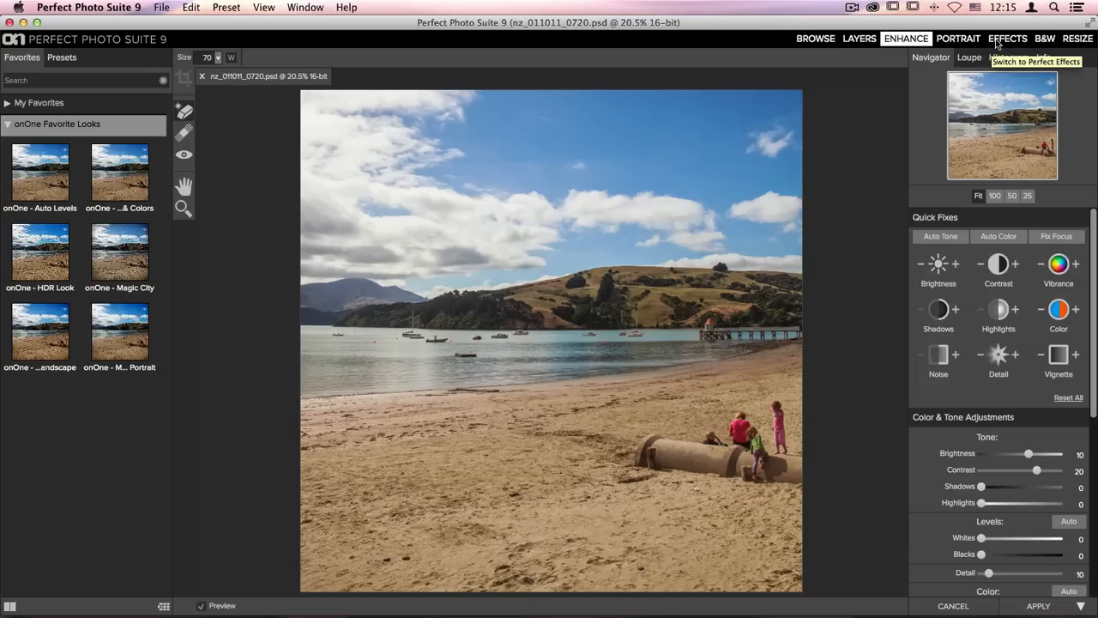
Step: Browse the Effects presets with thumbnails and apply the onOne - Color Pop look
left_click(1007, 37)
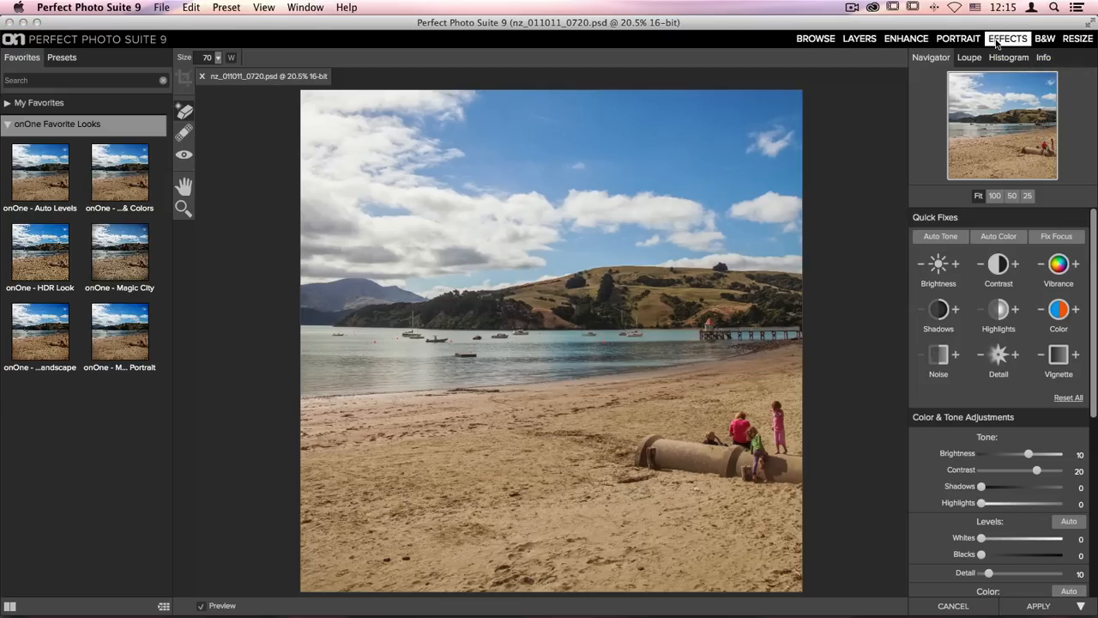
left_click(1007, 38)
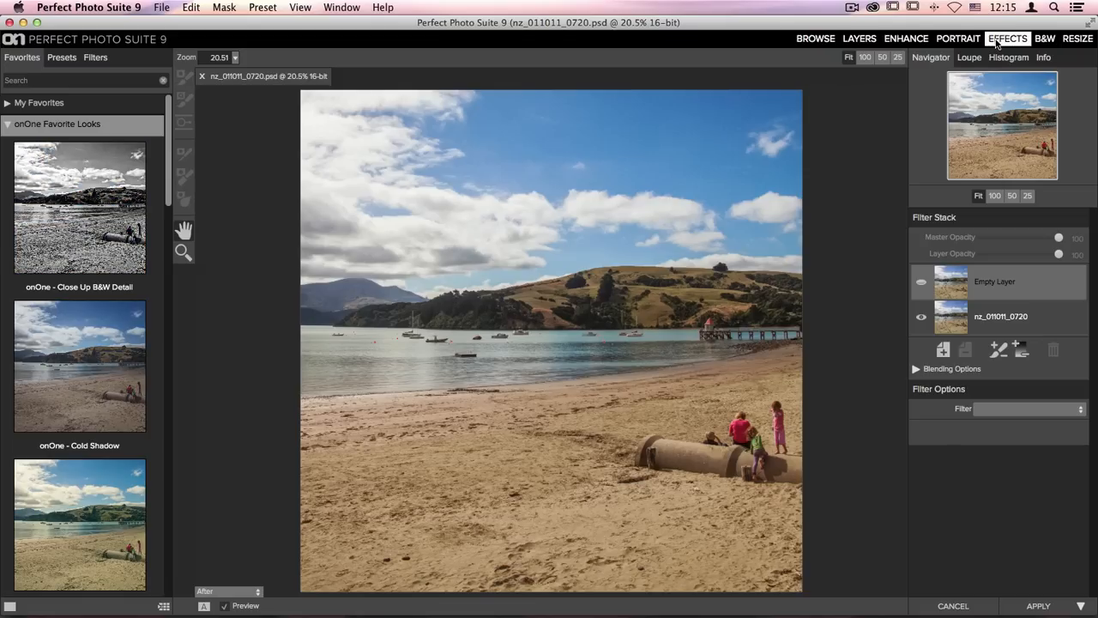
mouse_move(724, 164)
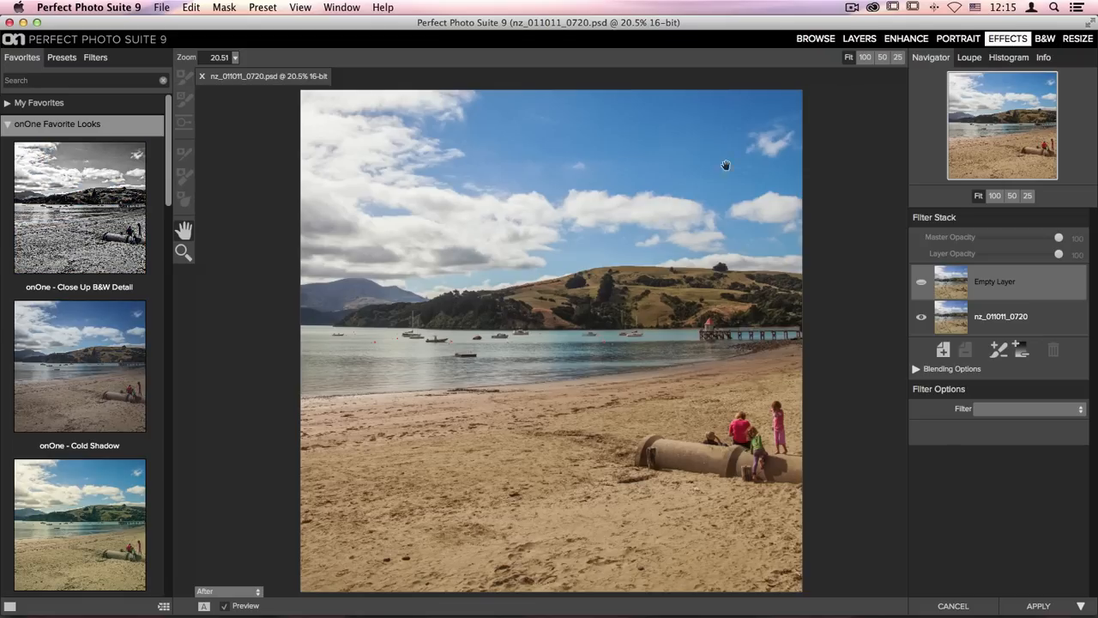
scroll("down", 3)
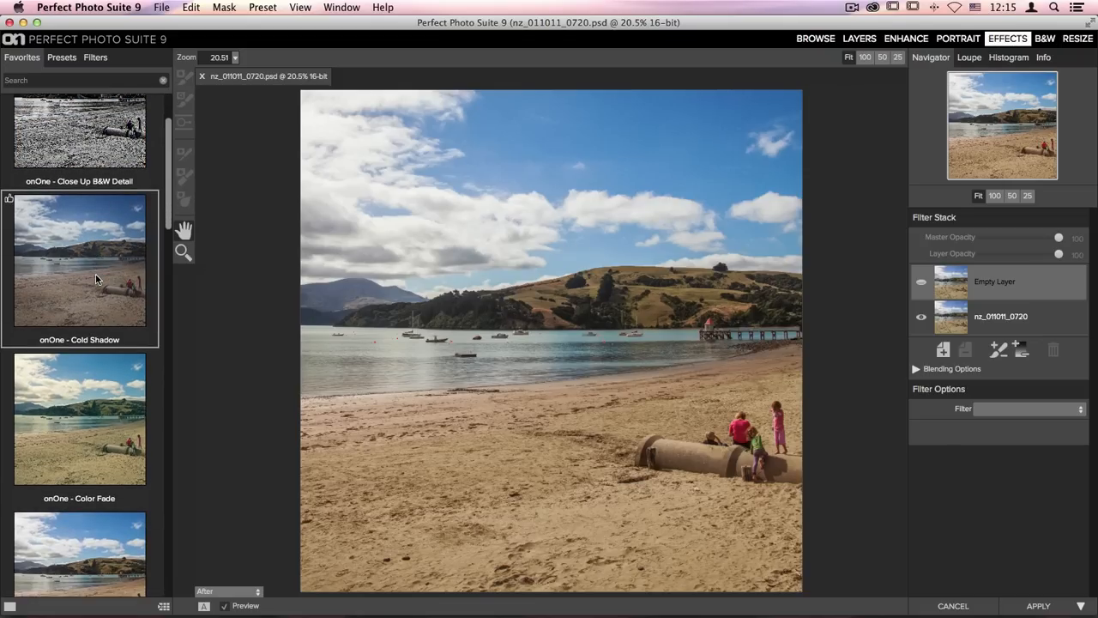
scroll("down", 3)
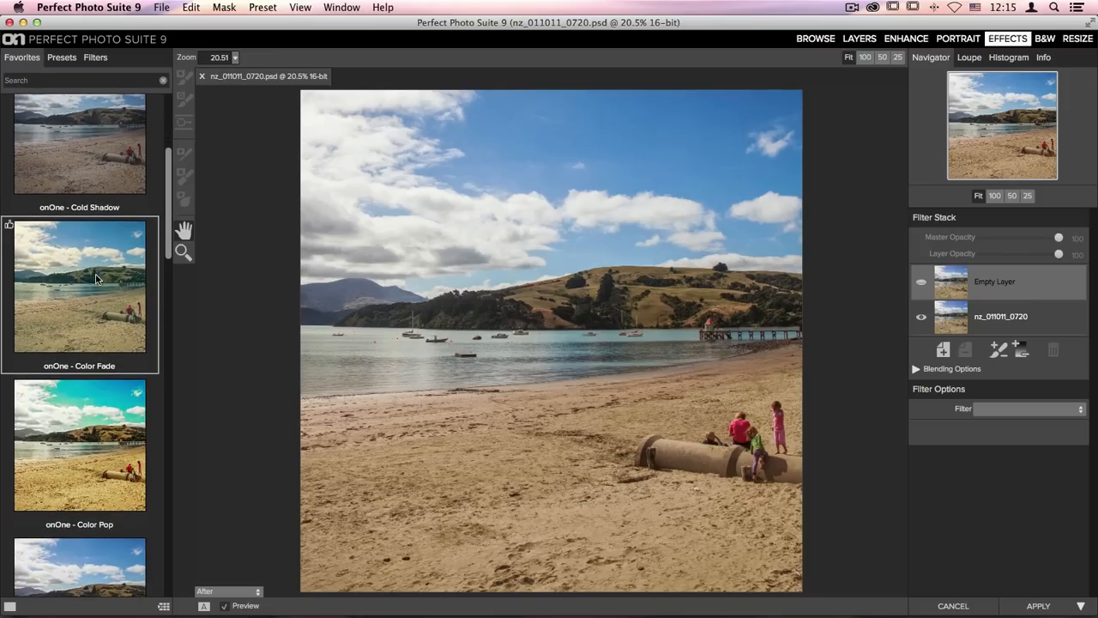
scroll("down", 3)
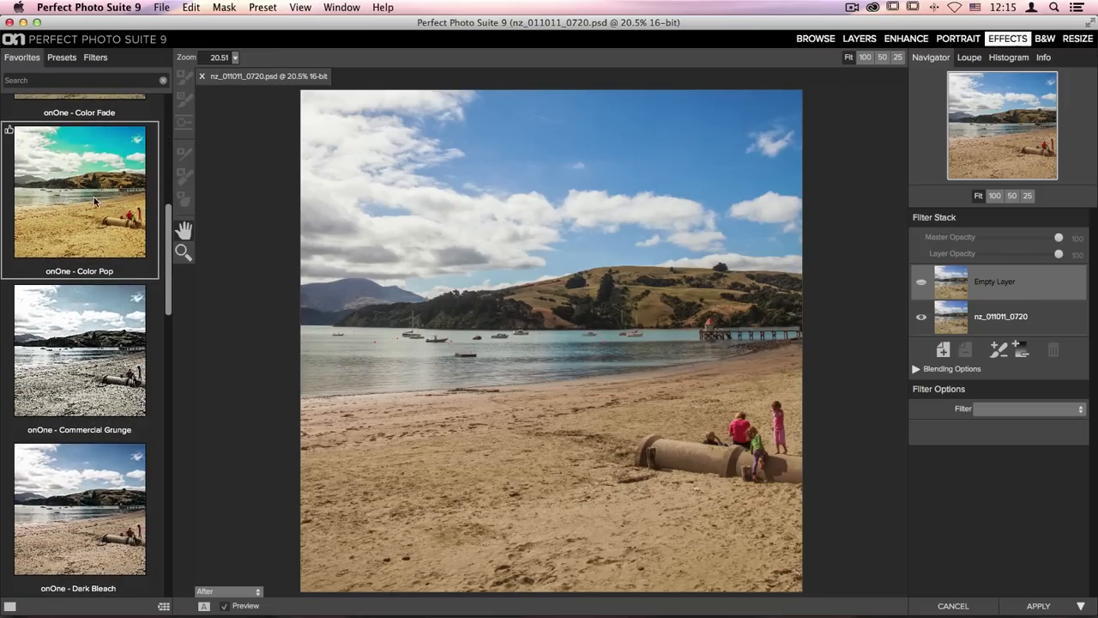
left_click(79, 191)
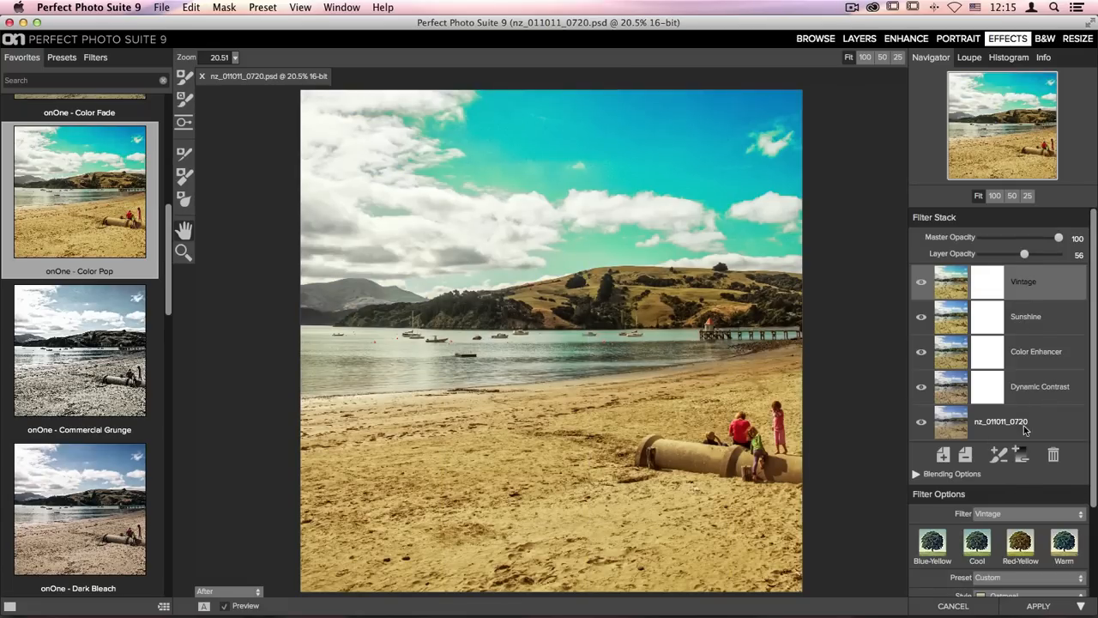
mouse_move(1029, 292)
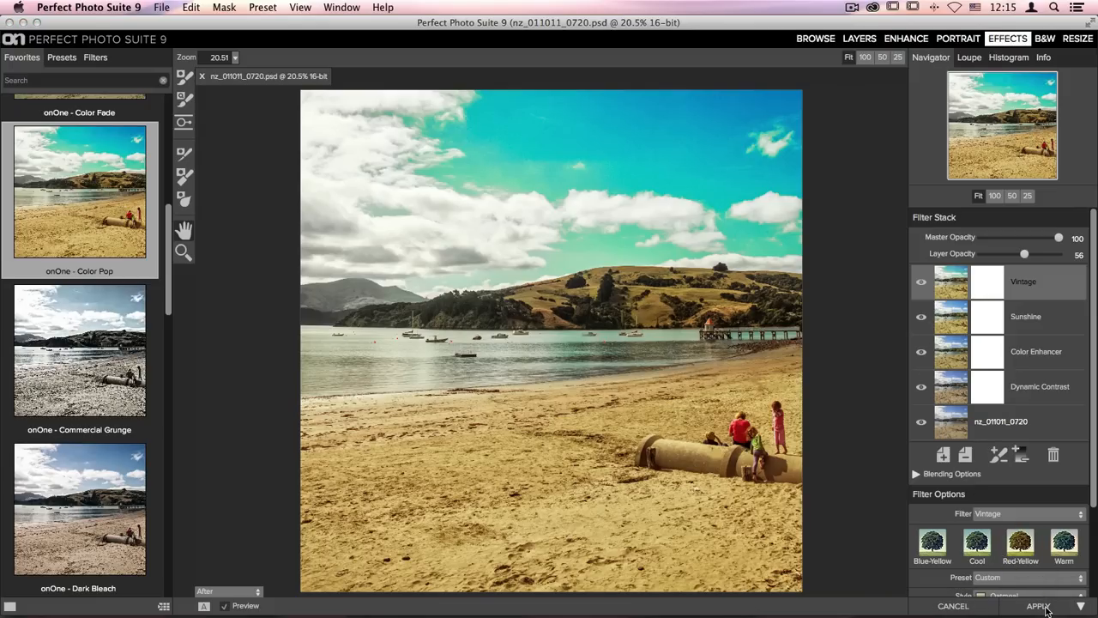
Step: Apply the effects, save the color-popped photo and close it back to Lightroom
left_click(1038, 605)
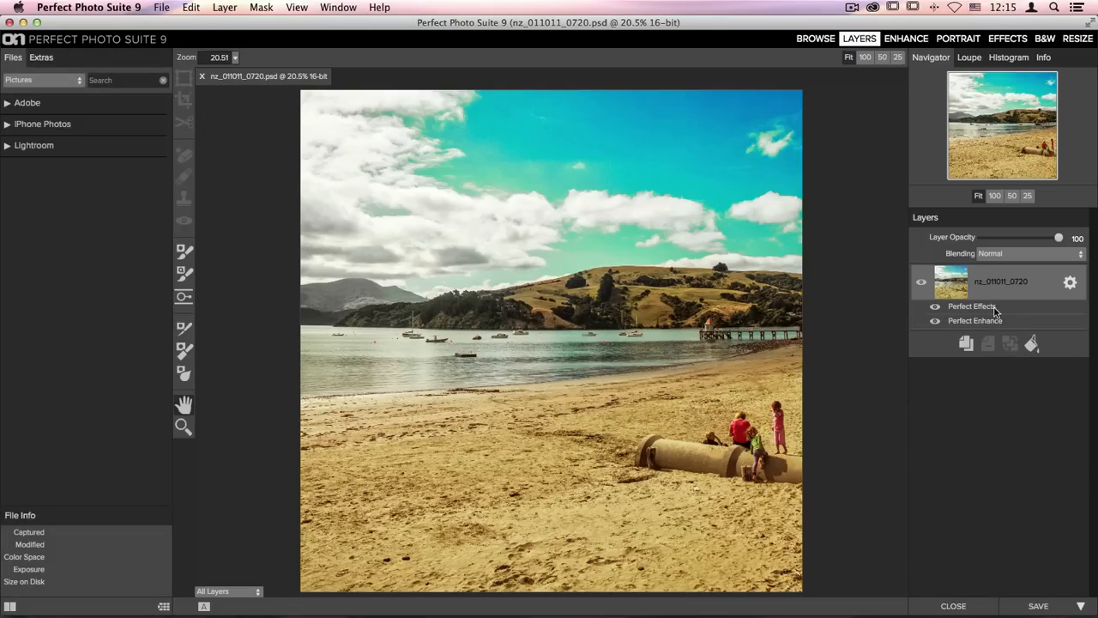
mouse_move(974, 321)
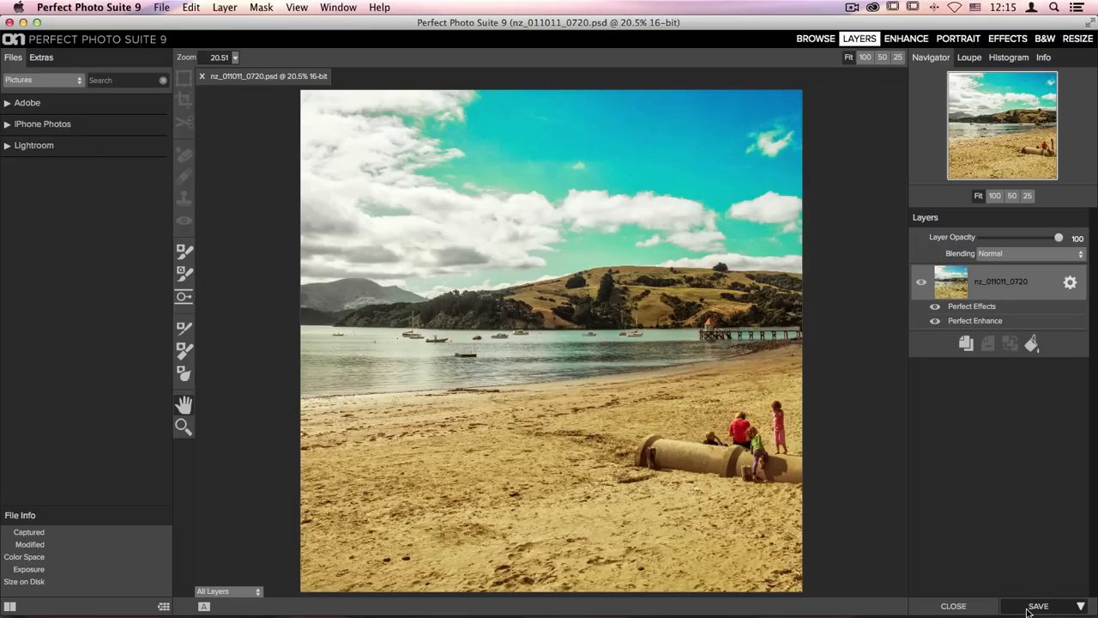
left_click(1038, 605)
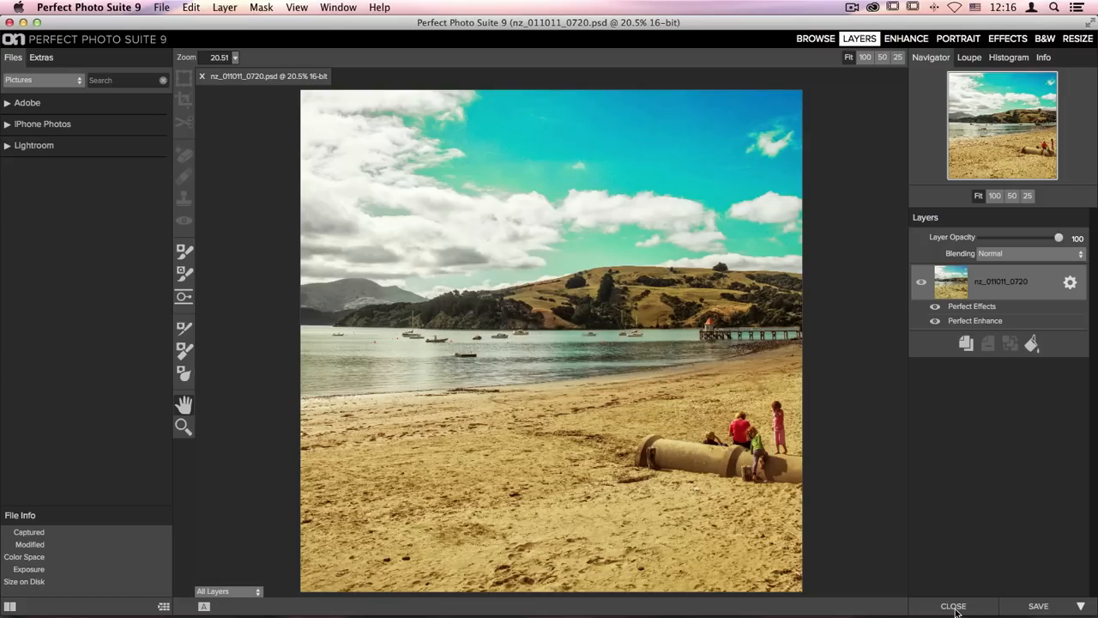
left_click(954, 606)
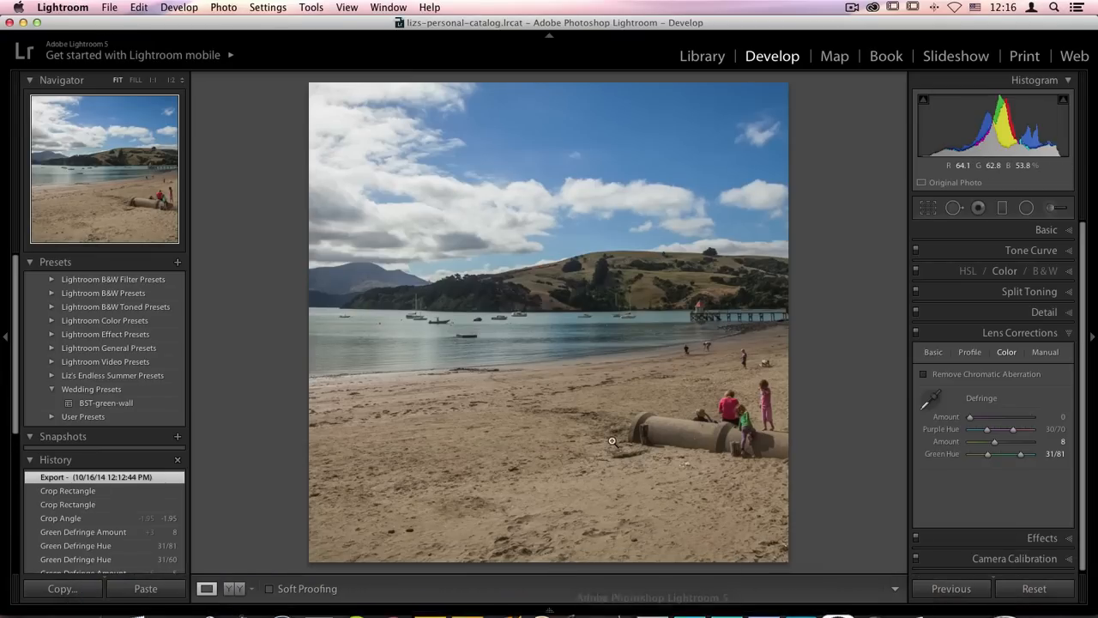
Step: Locate the edited copy in the Library grid, enlarge it and start reopening it in the plug-in
left_click(702, 55)
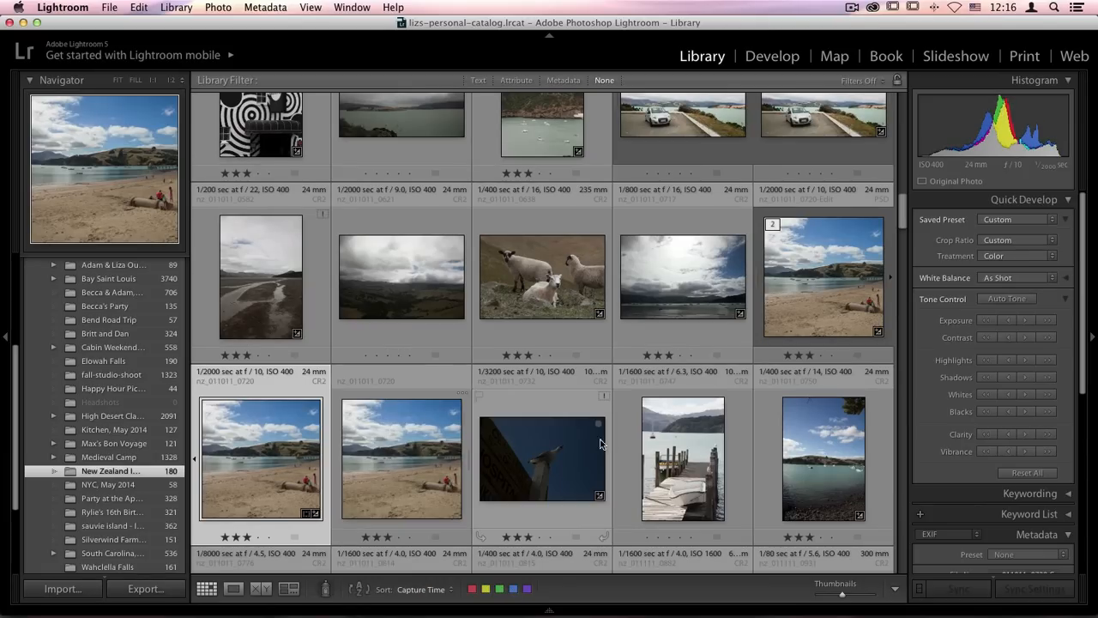
left_click(401, 458)
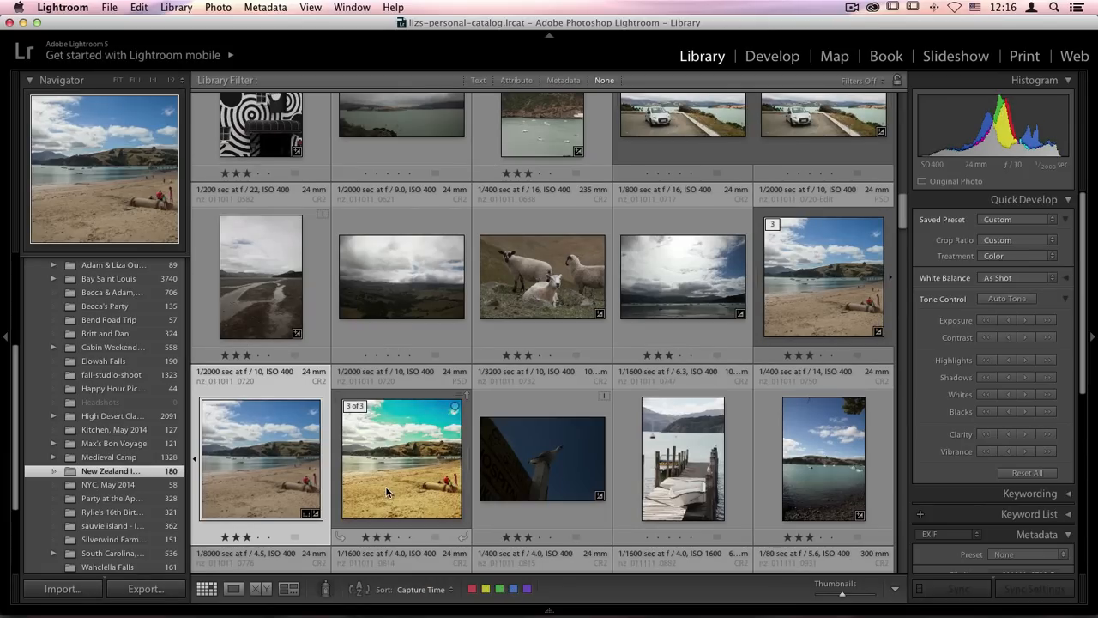
mouse_move(381, 483)
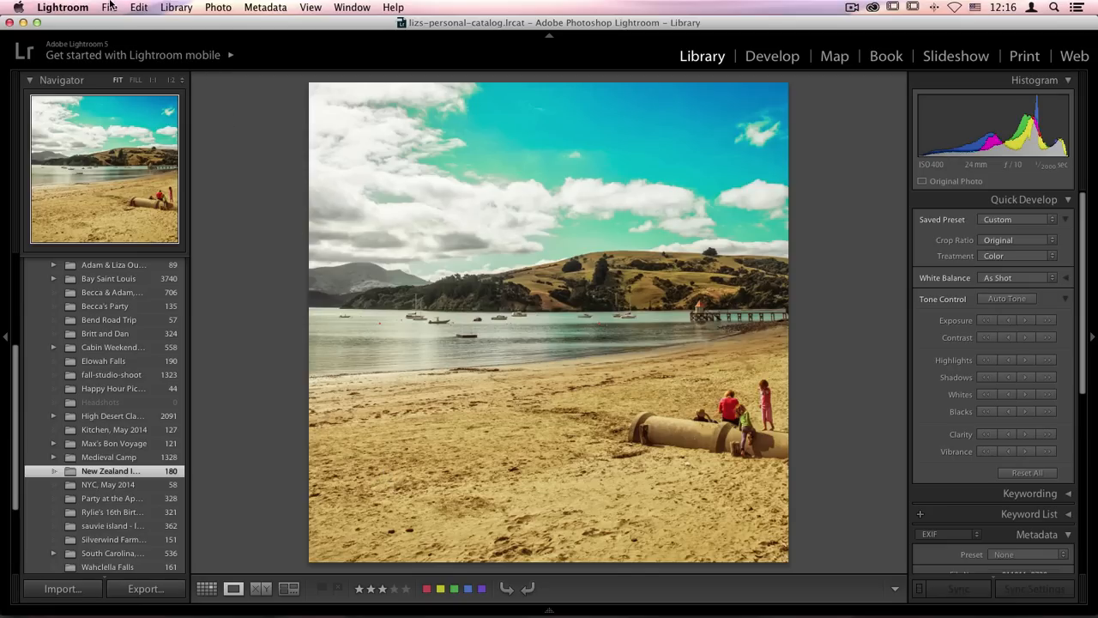
left_click(109, 6)
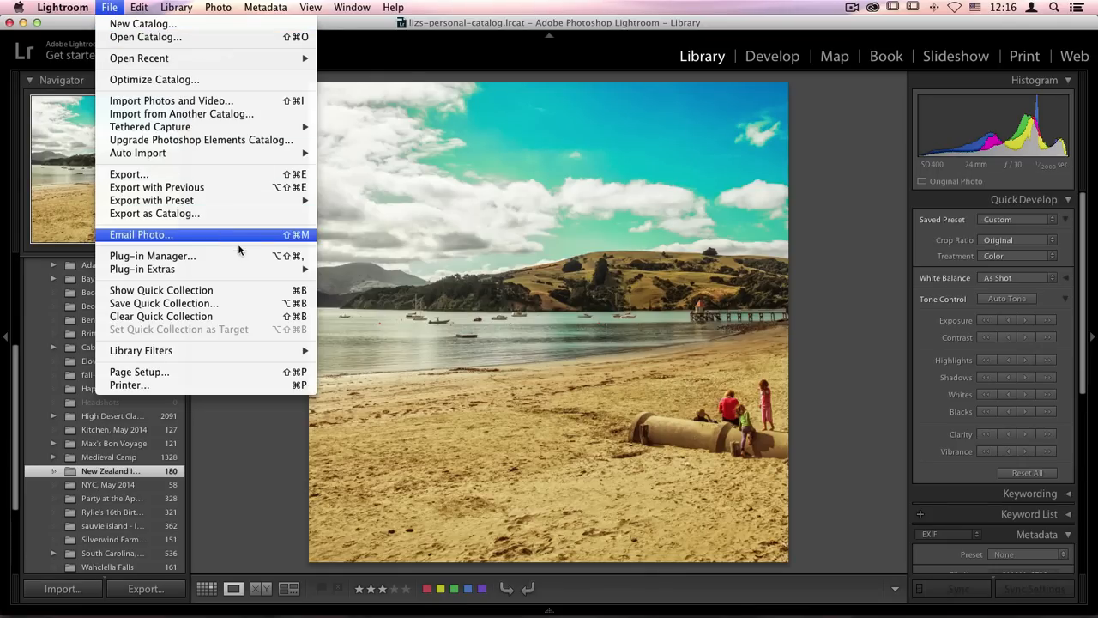
mouse_move(142, 268)
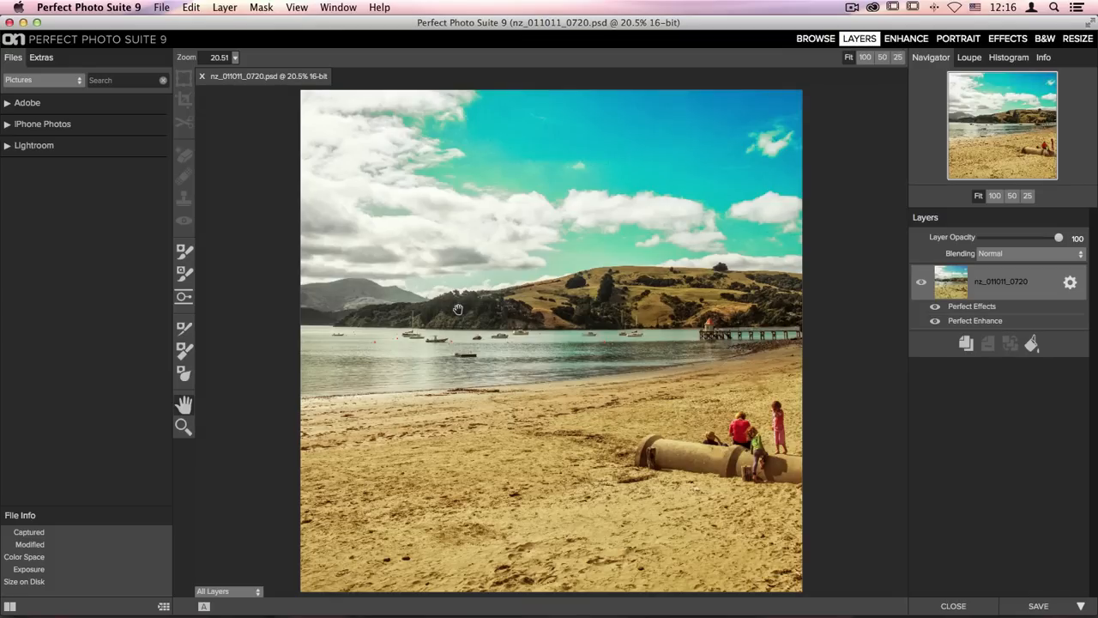
mouse_move(689, 323)
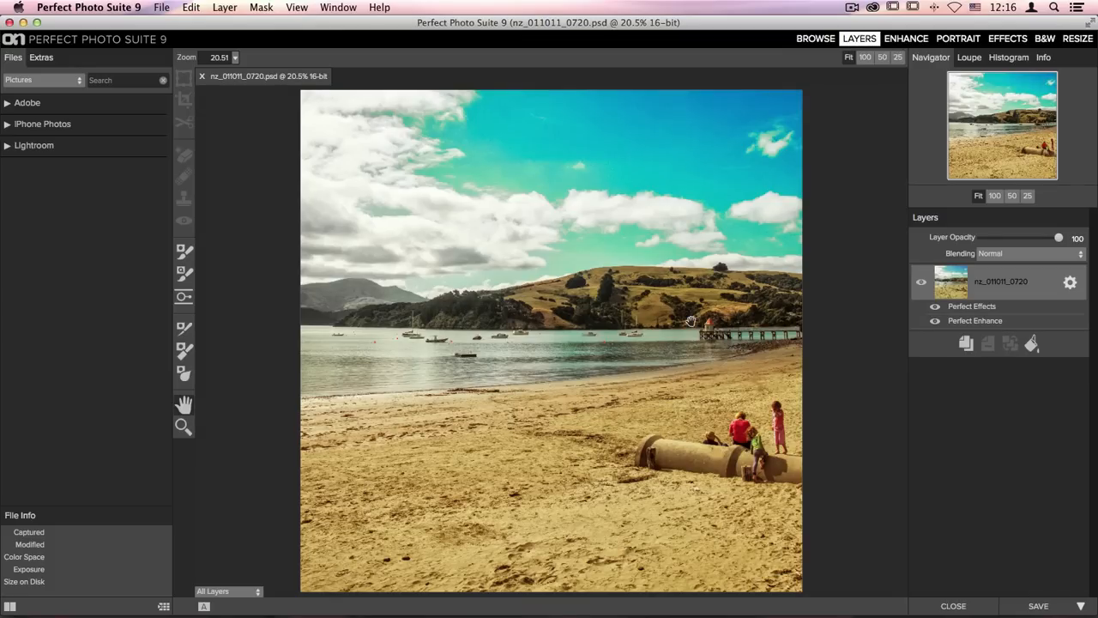
mouse_move(967, 316)
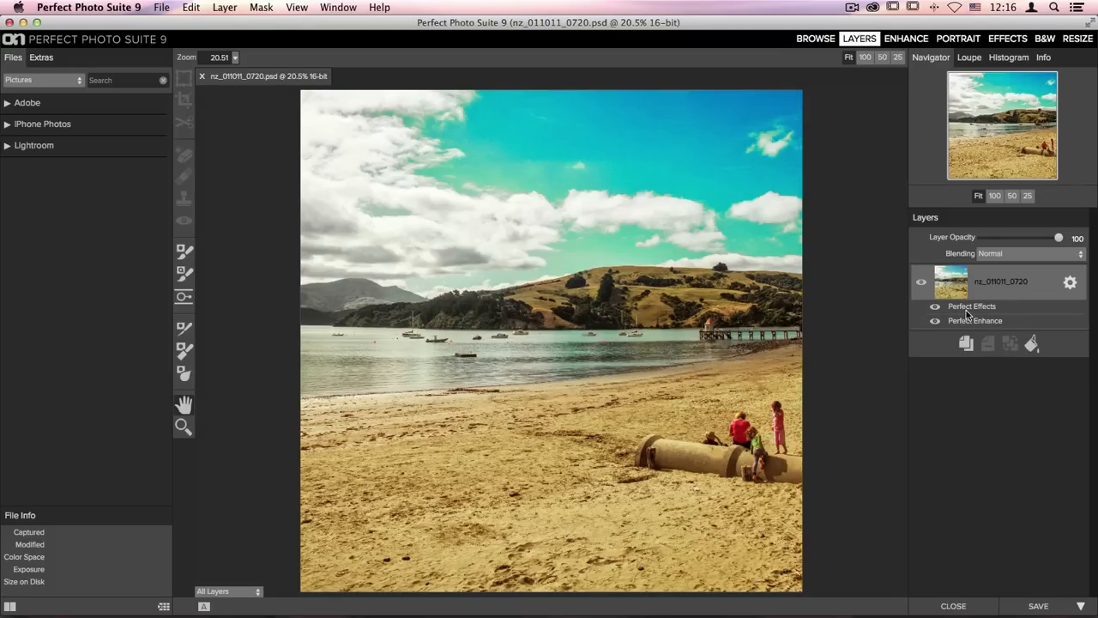
mouse_move(1027, 374)
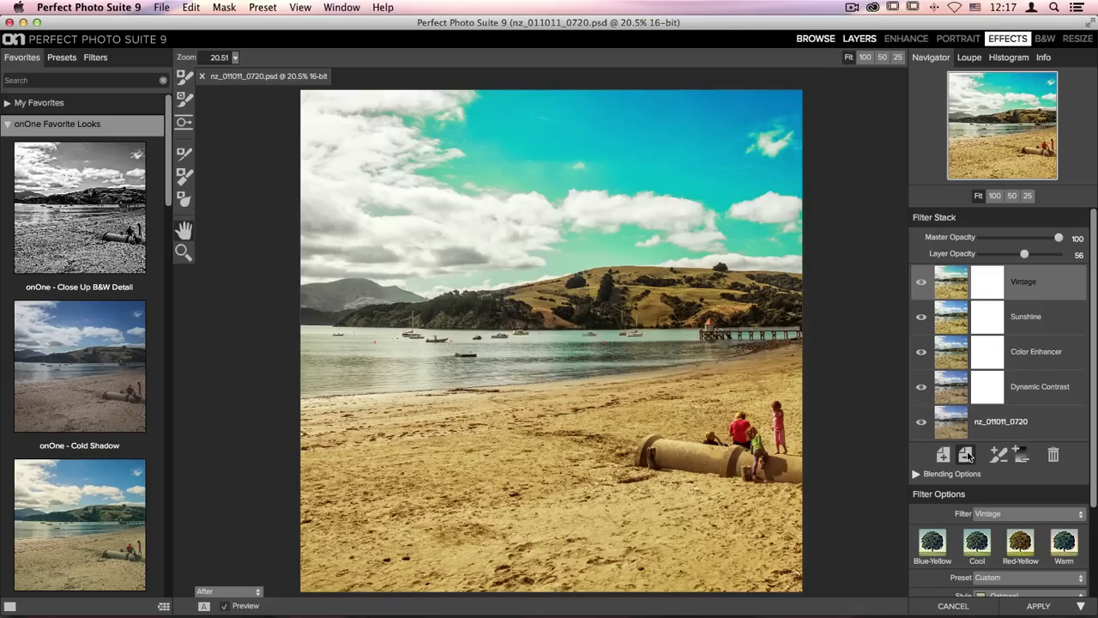
Step: Delete the Vintage filter from the Filter Stack, apply the remaining effects and save
left_click(1054, 454)
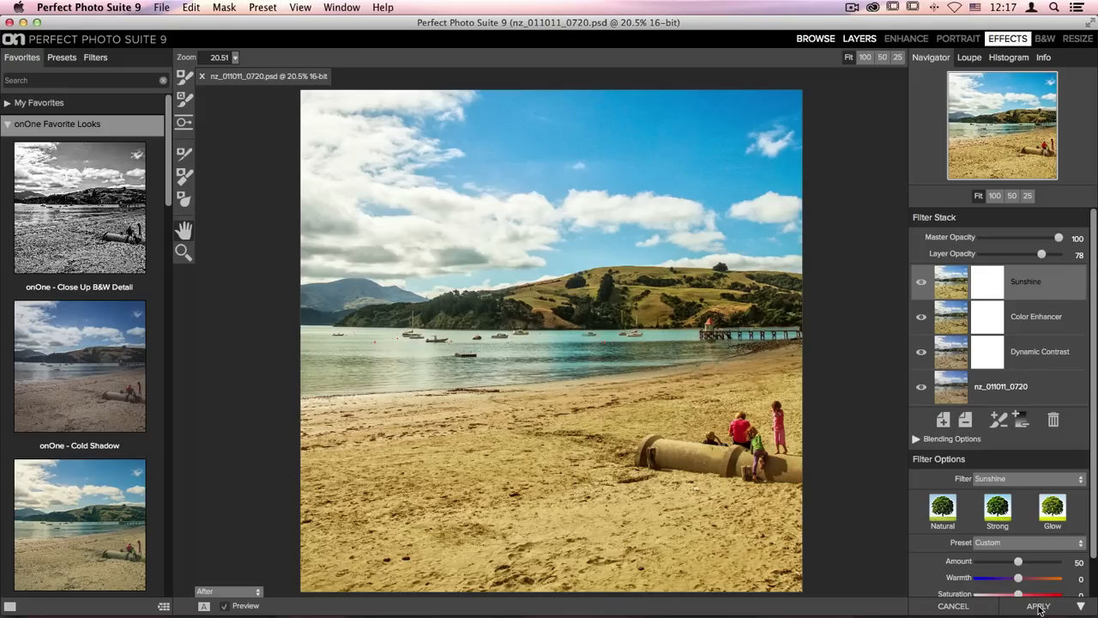
left_click(1037, 606)
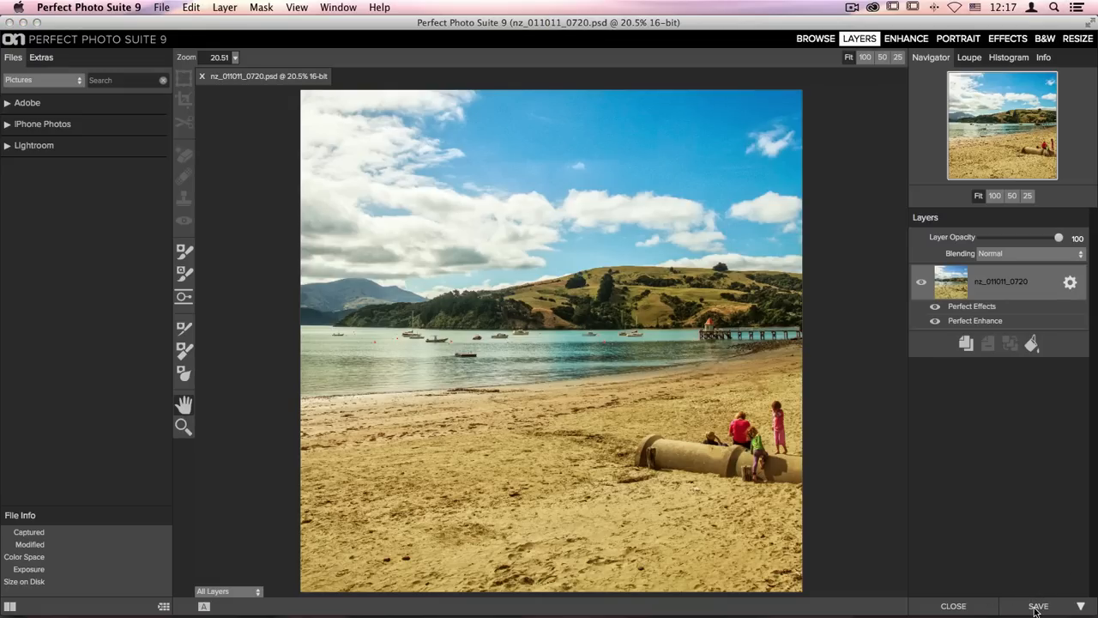
left_click(1037, 605)
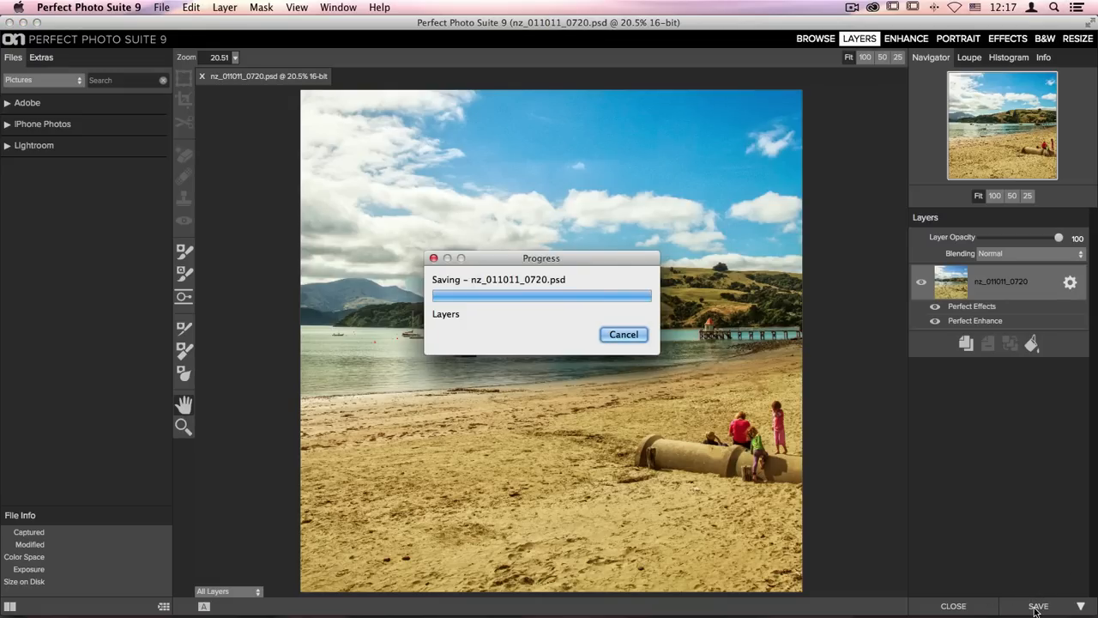